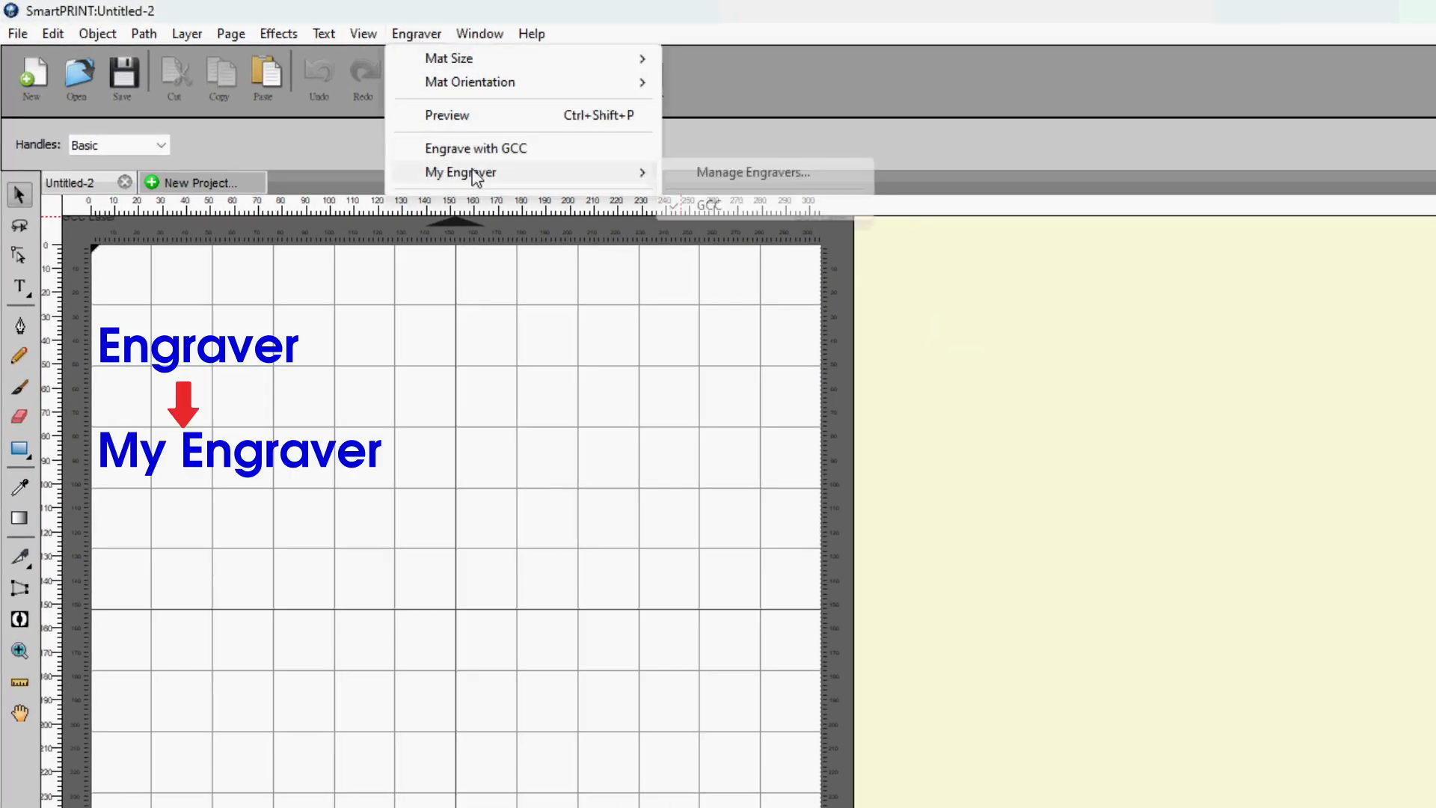
- Register a GCC C180II engraver in Manage Engravers and finish with Done
left_click(751, 171)
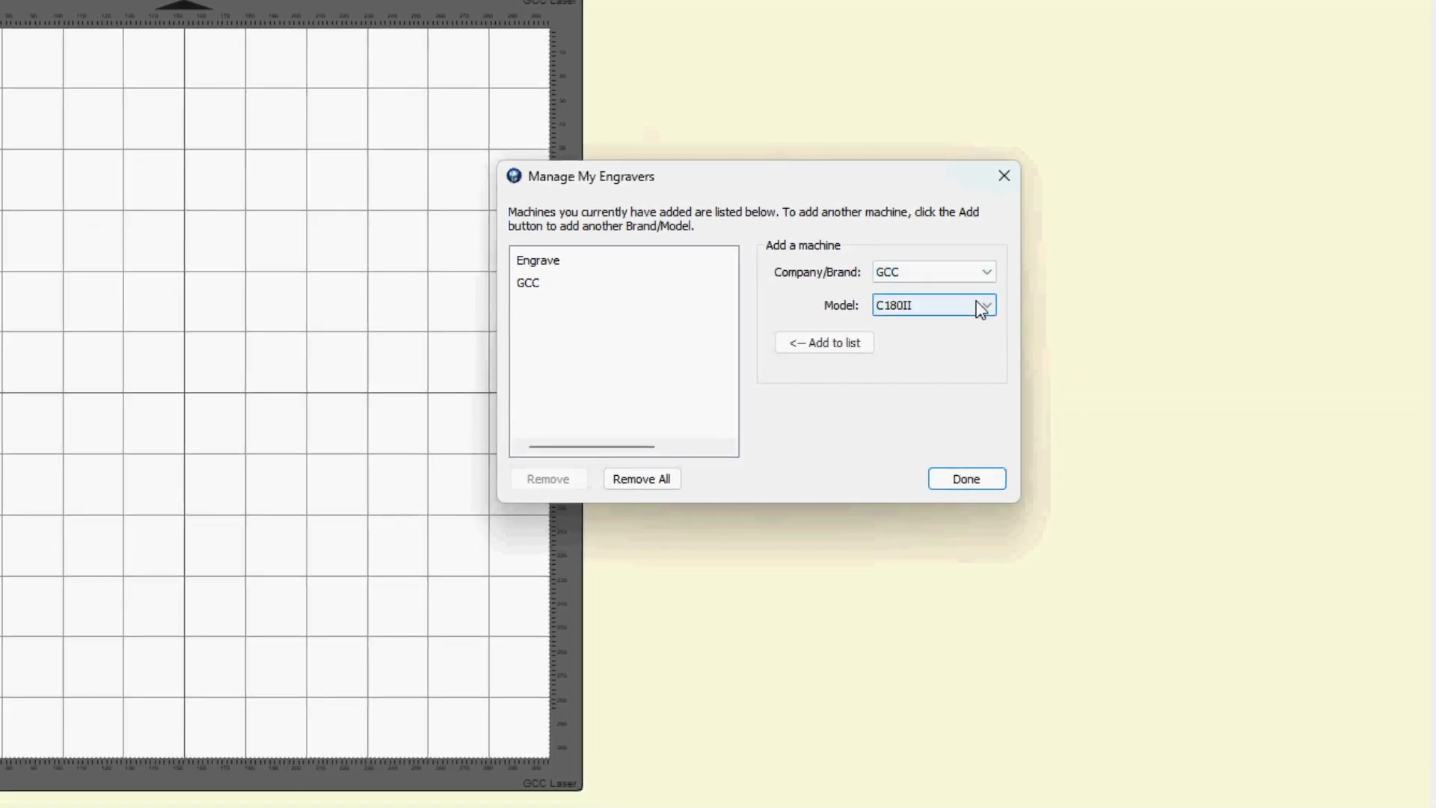
left_click(984, 305)
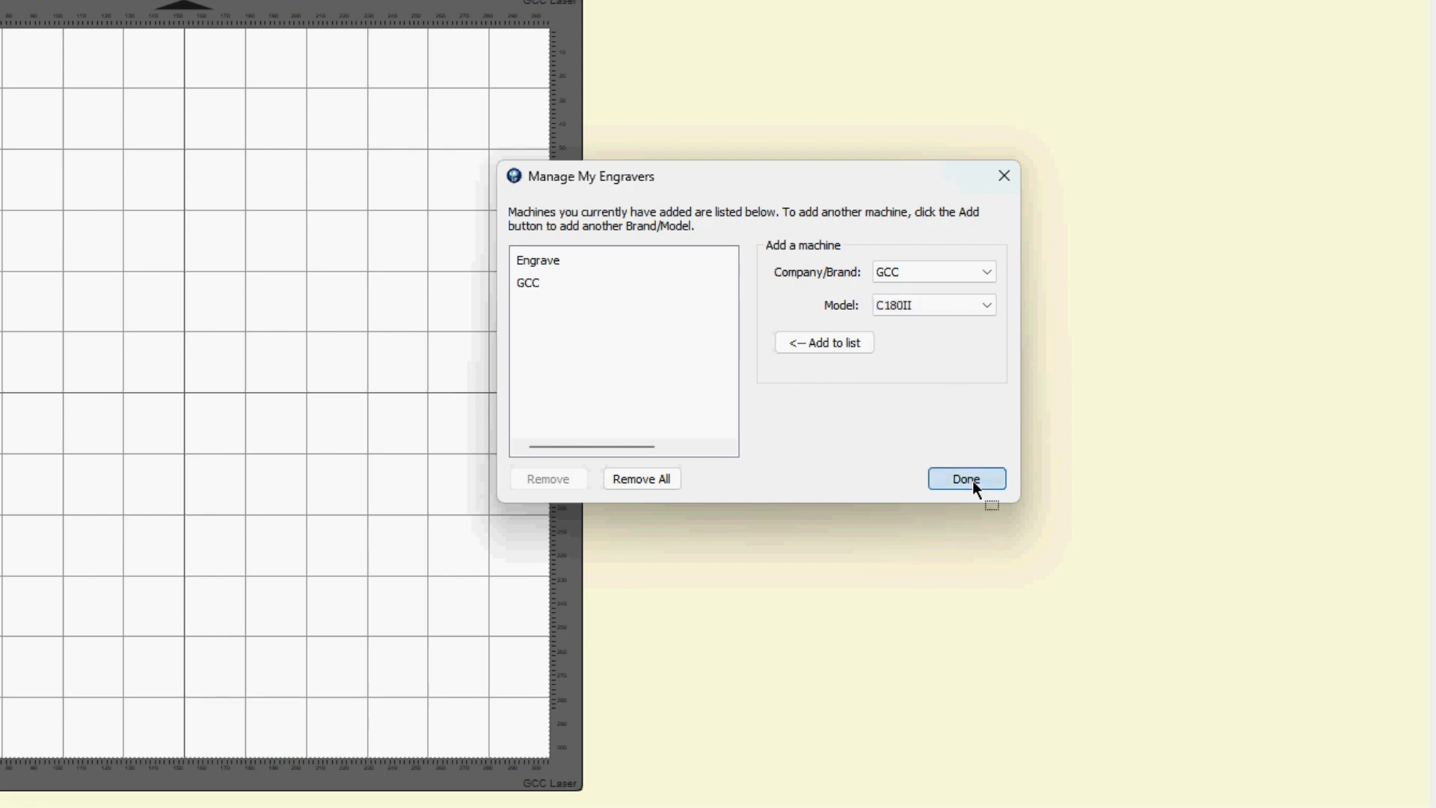
left_click(966, 479)
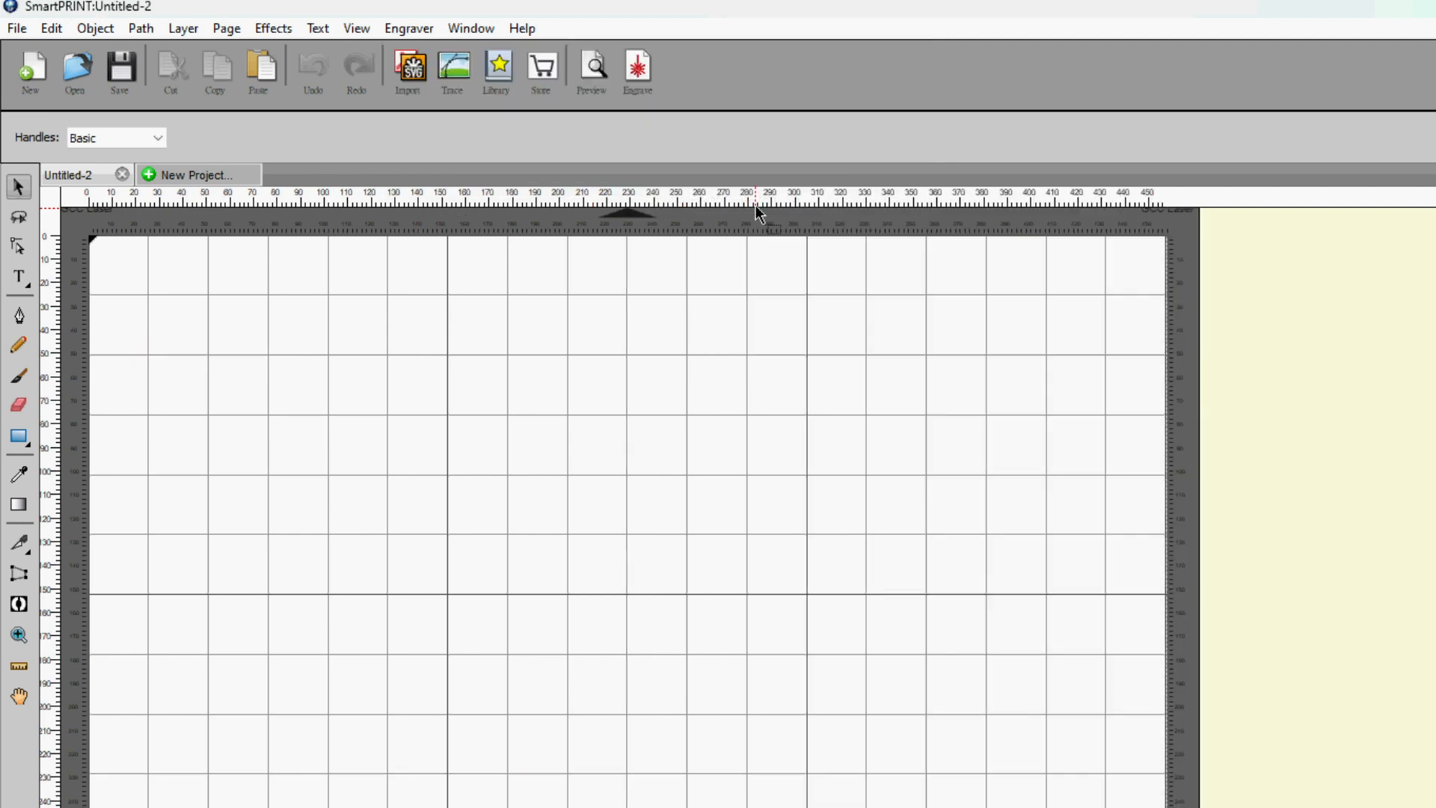
- Set the GCC C180II connection to USB on the General tab of Engrave with GCC
left_click(408, 27)
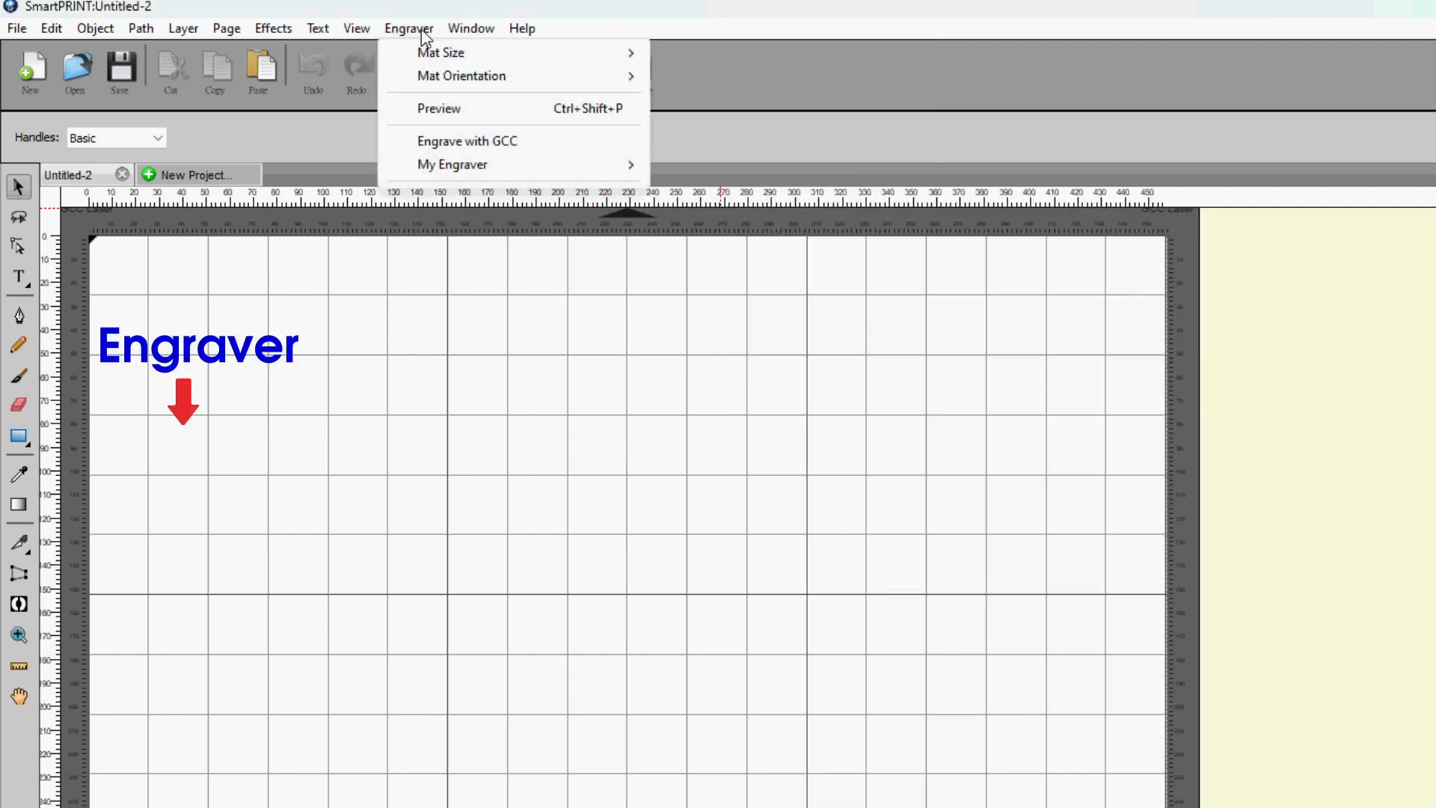
left_click(467, 141)
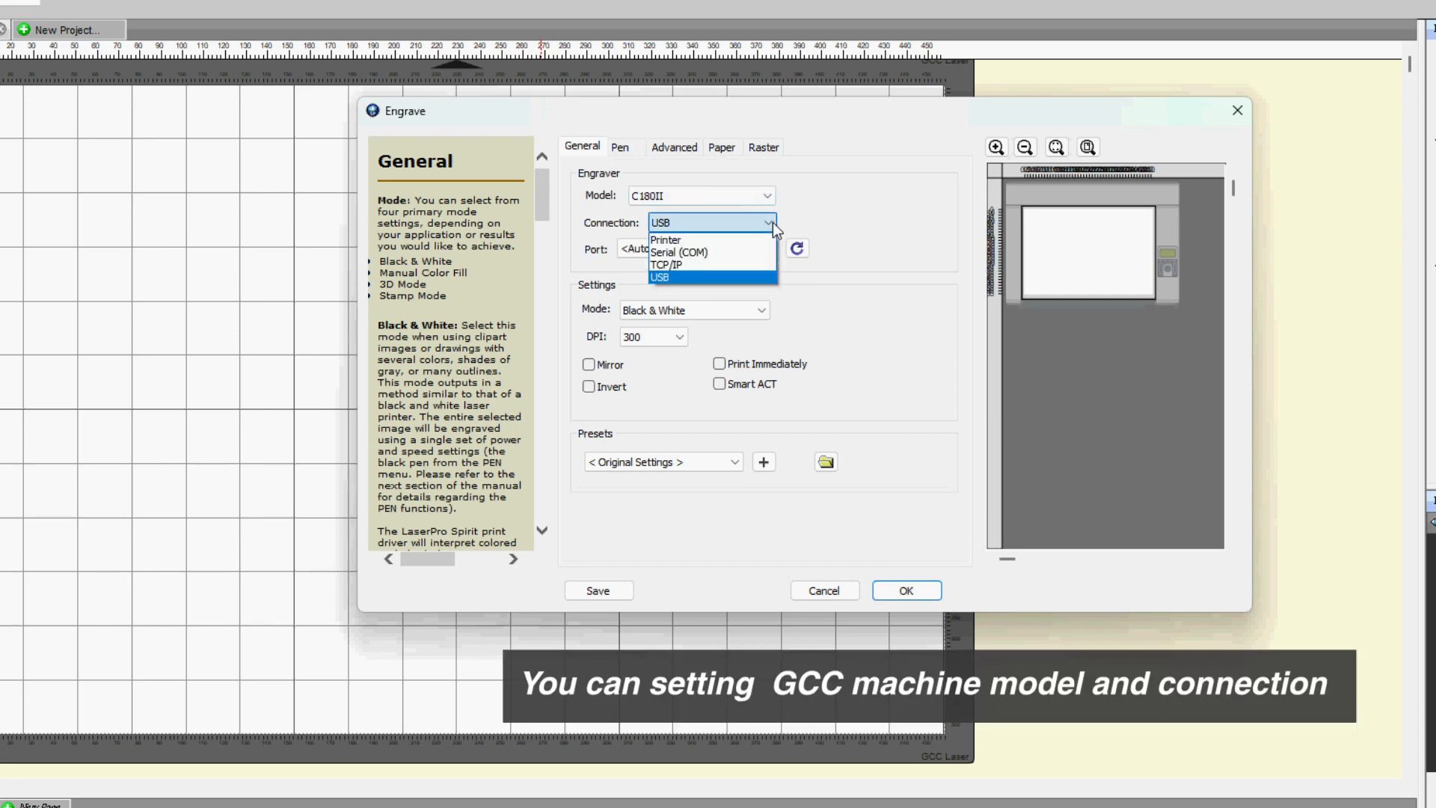
left_click(621, 147)
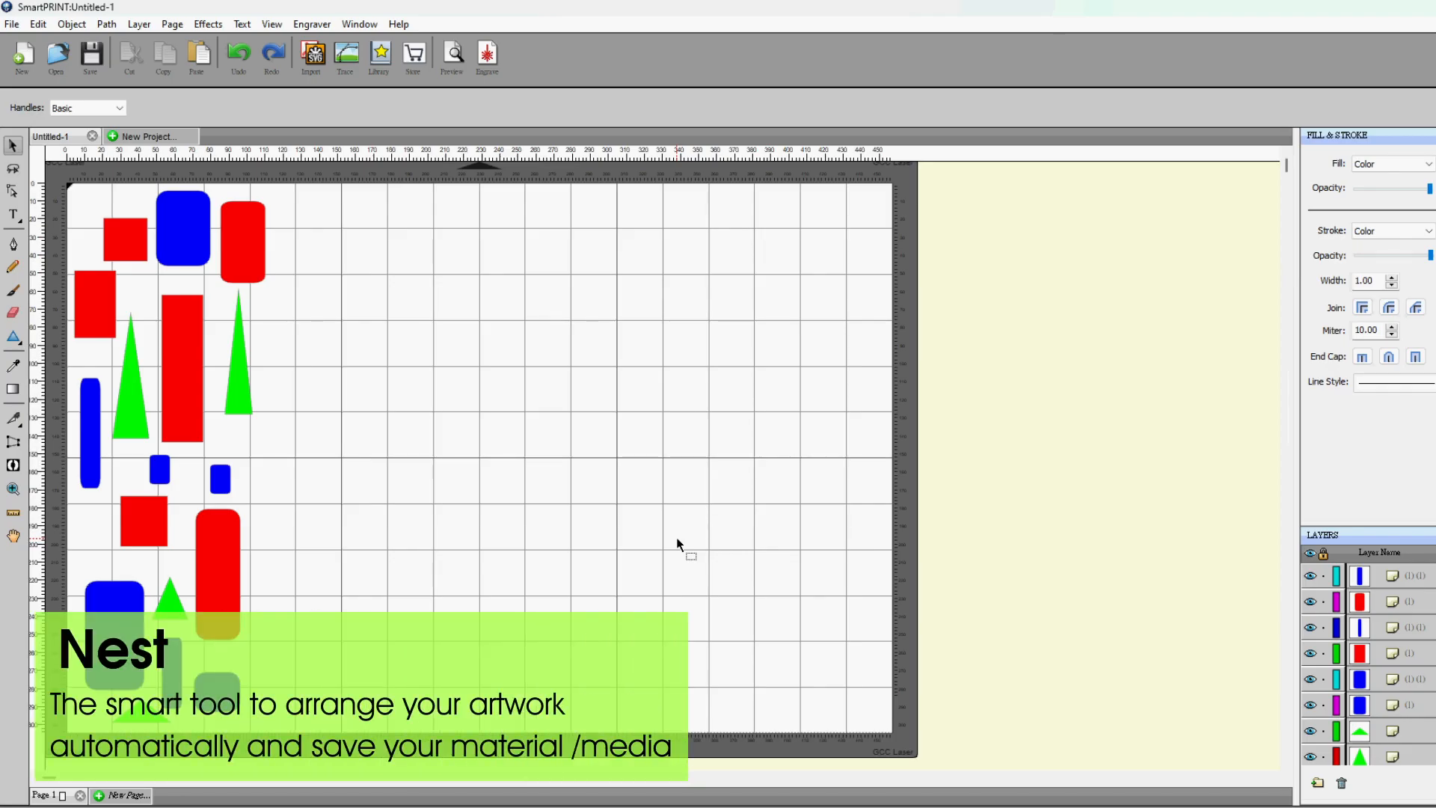
- Run Effects > Nest to arrange the red, blue and green shapes automatically
left_click(206, 24)
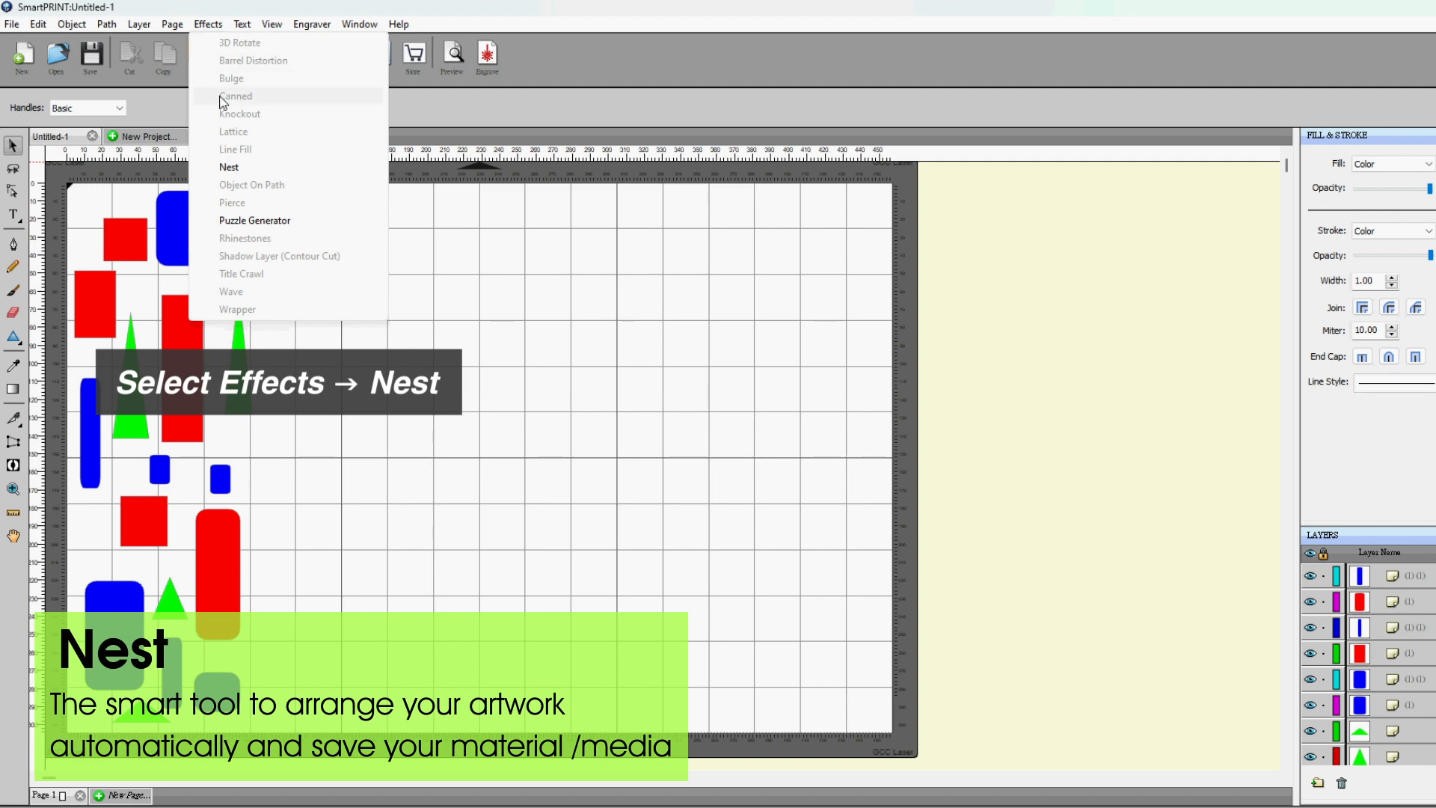
left_click(229, 166)
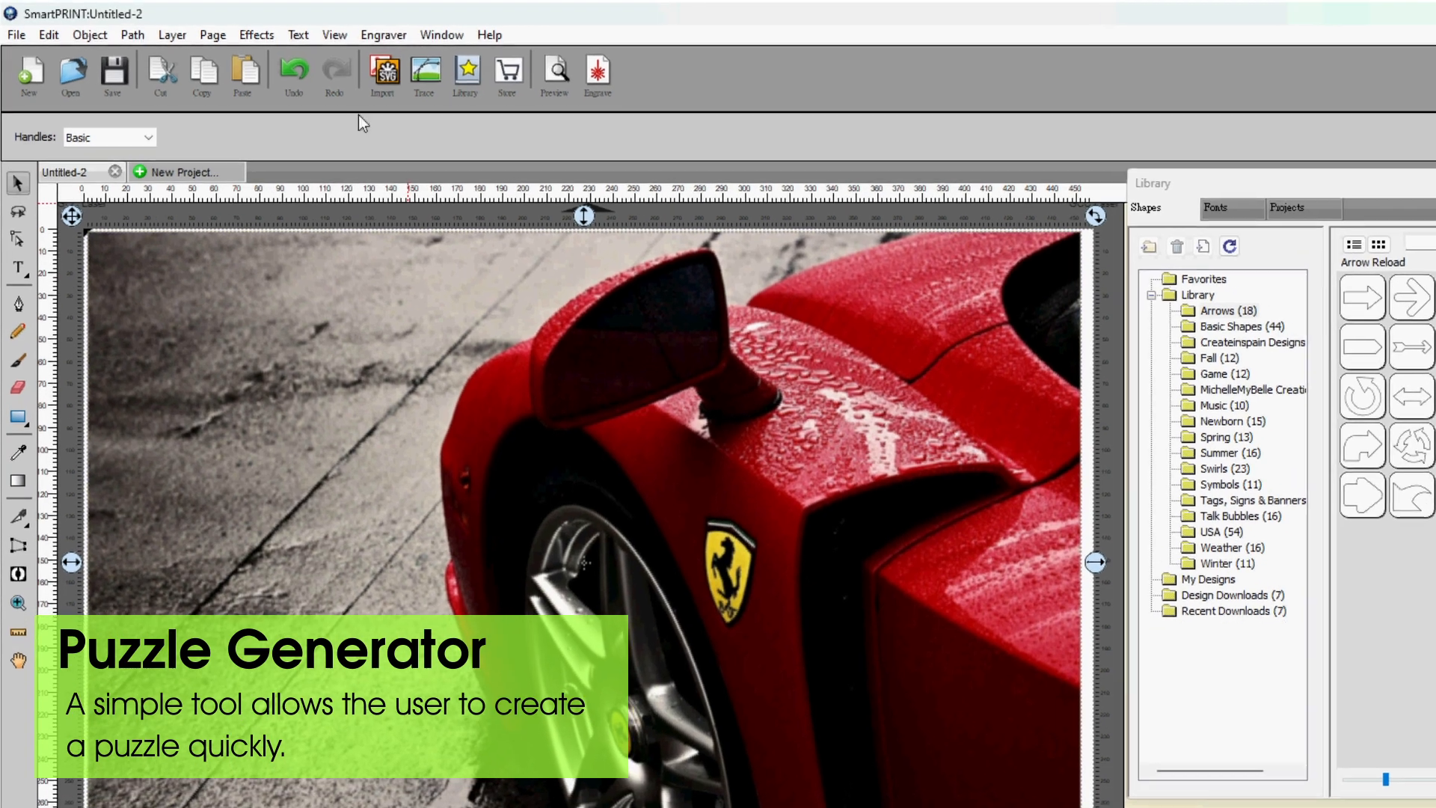
- Generate a 6-column, 8-row puzzle over the car photo with variance 5 and preview it
left_click(256, 35)
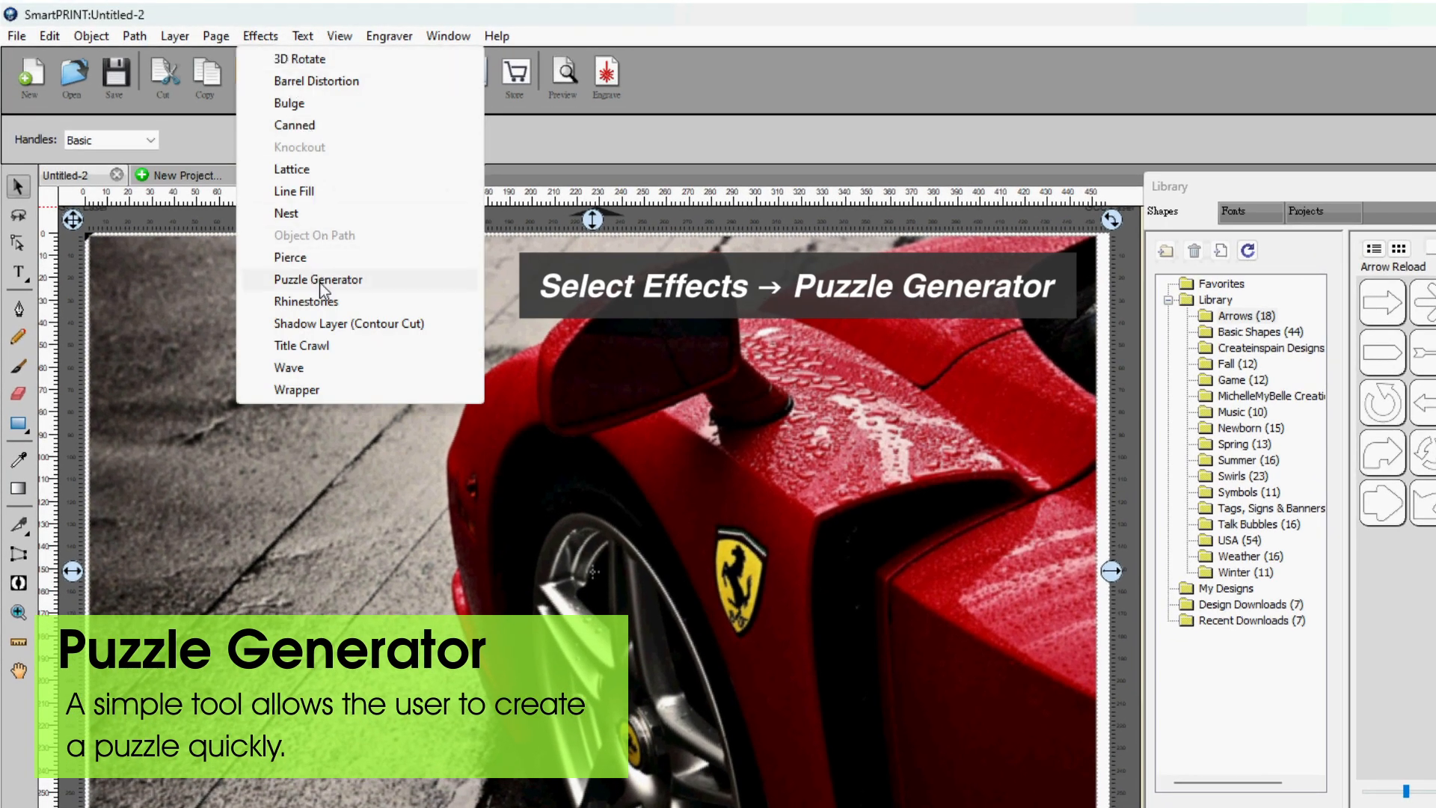
left_click(317, 280)
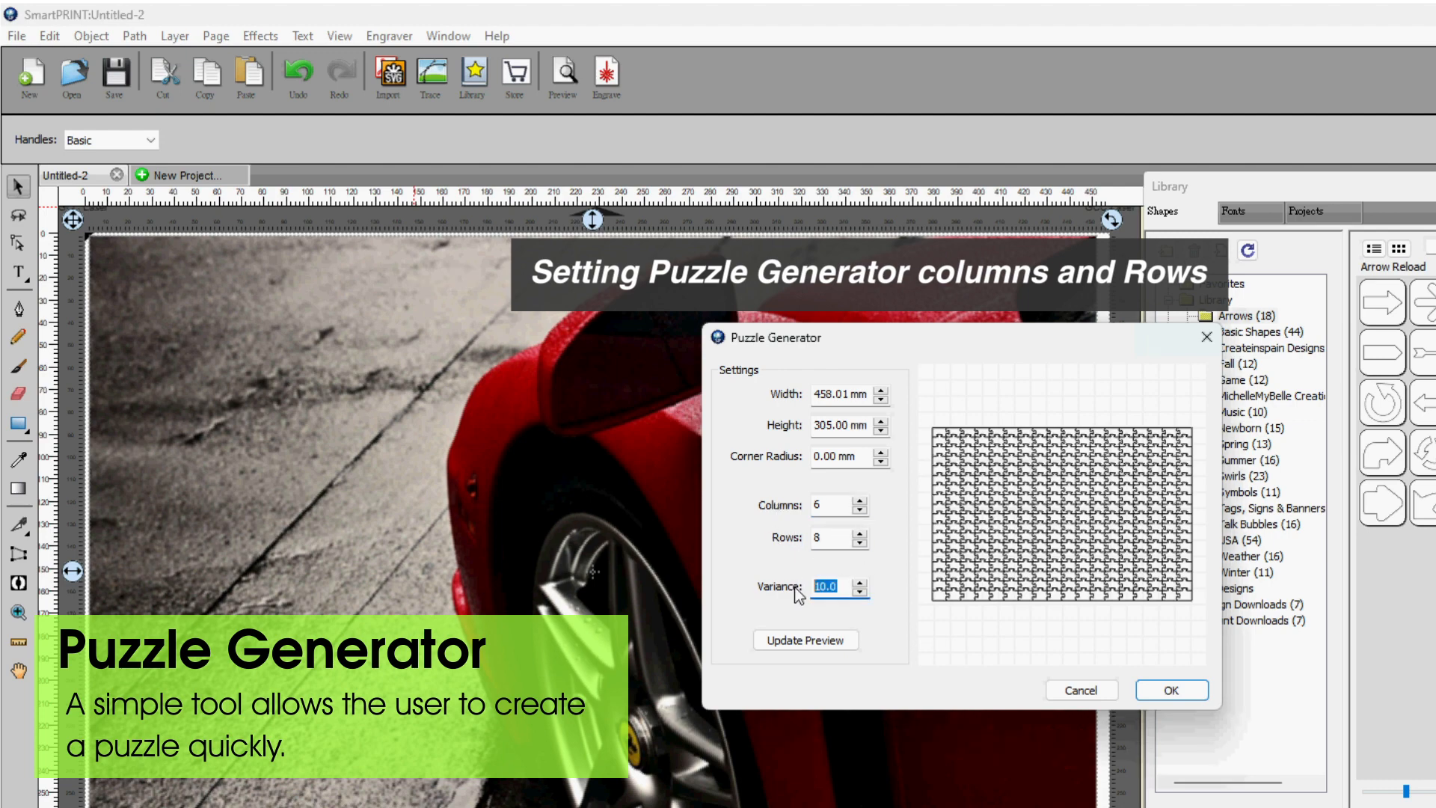
left_click(805, 639)
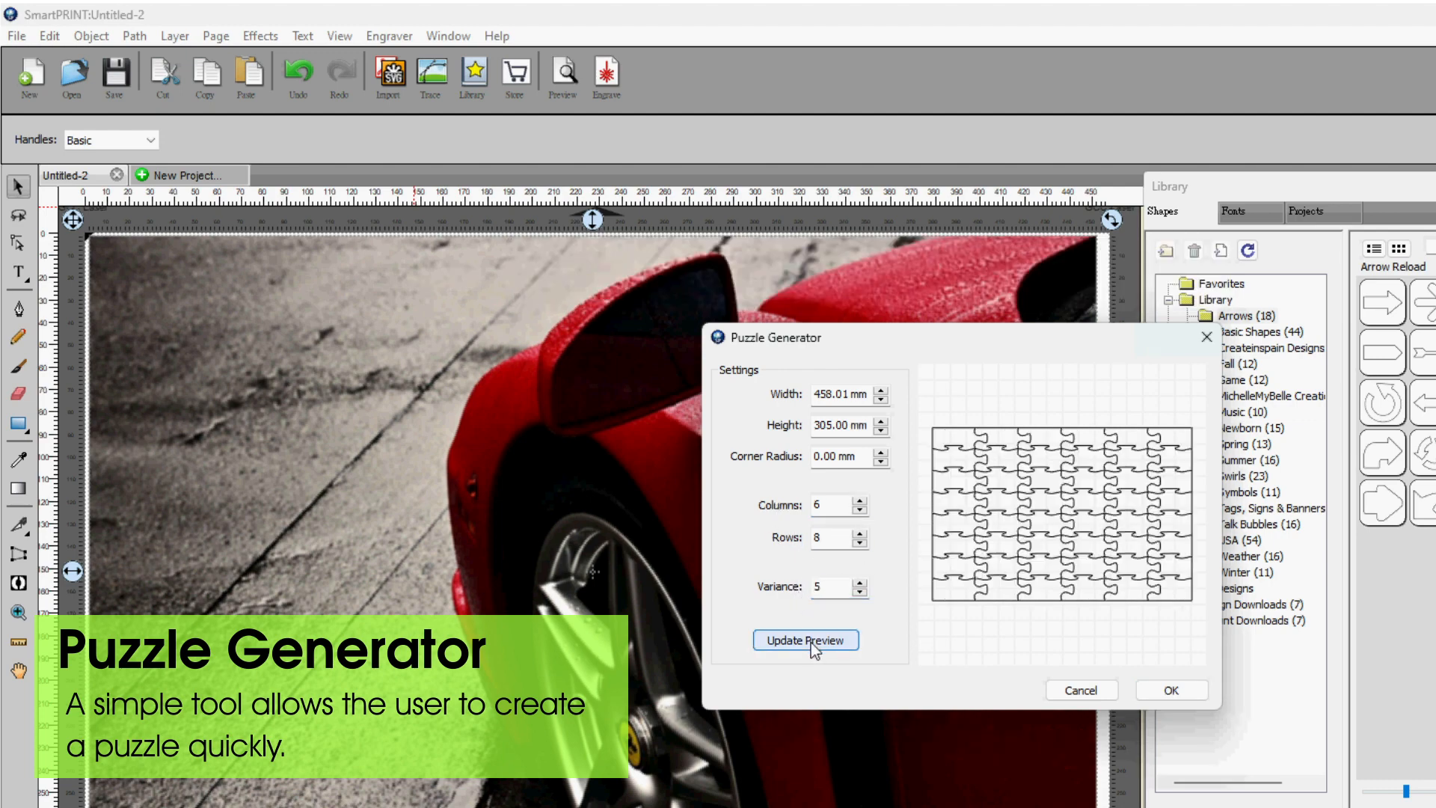
left_click(1169, 689)
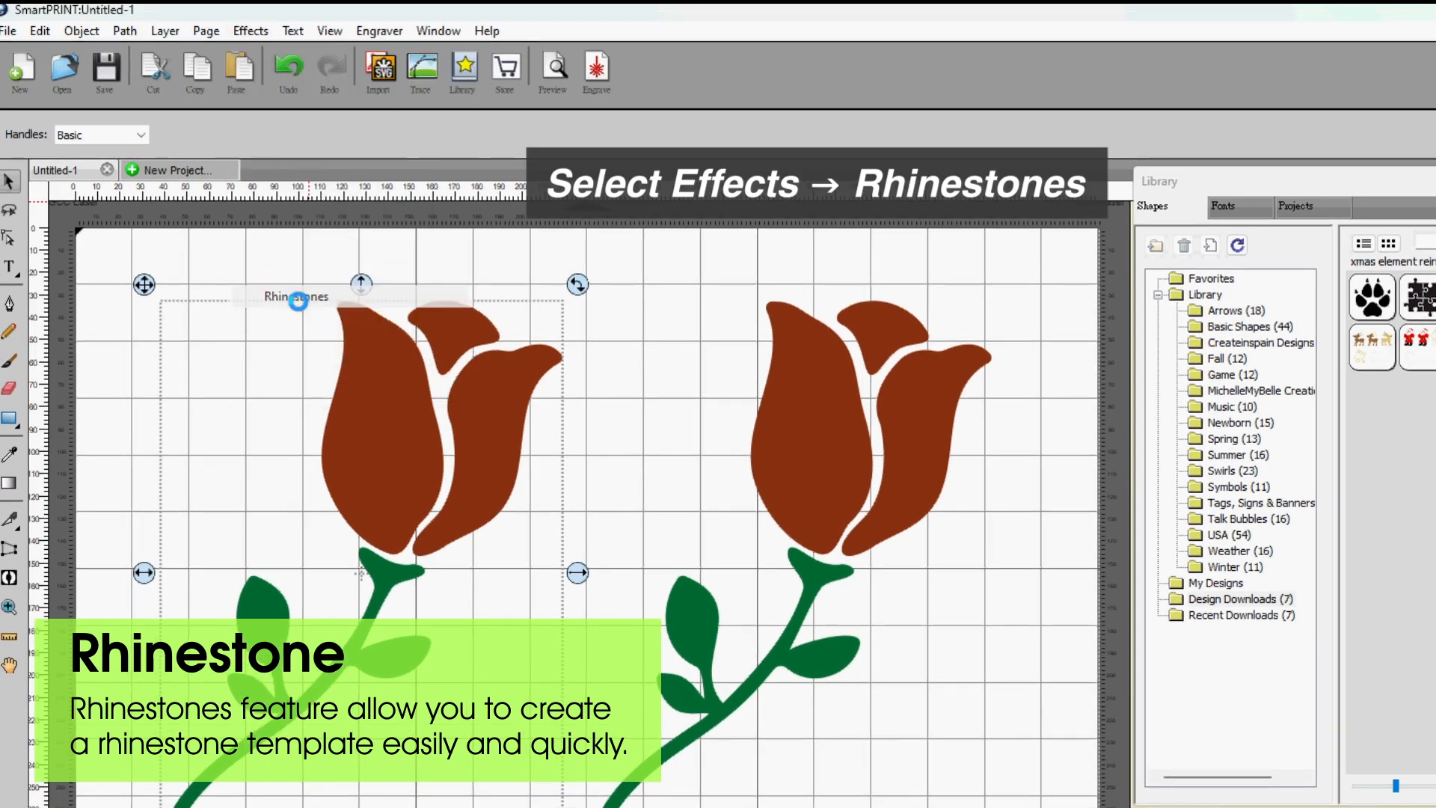
- Apply Rhinestones to the left rose as an outline of SS 30 (6.50 mm) stones
left_click(249, 30)
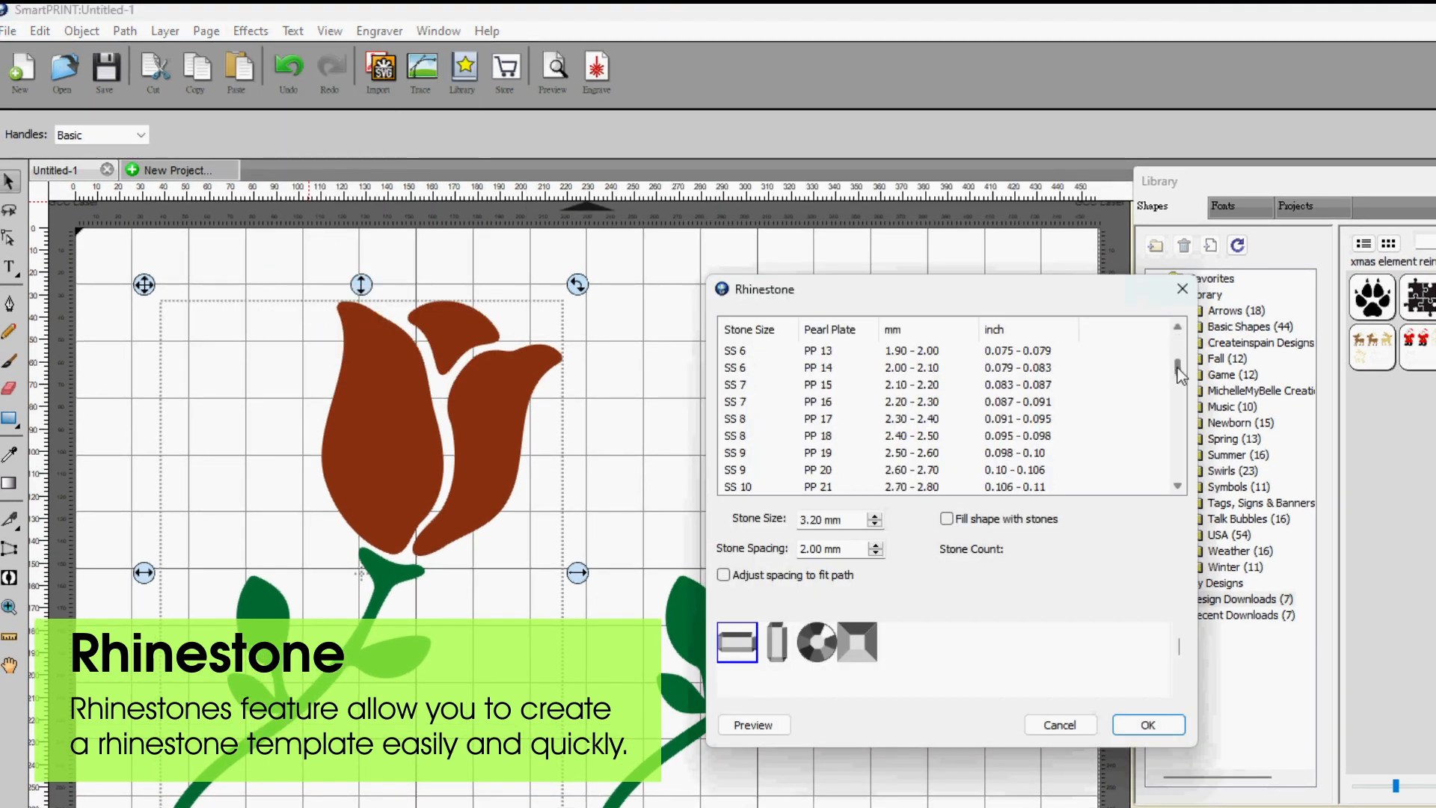
scroll("down", 3)
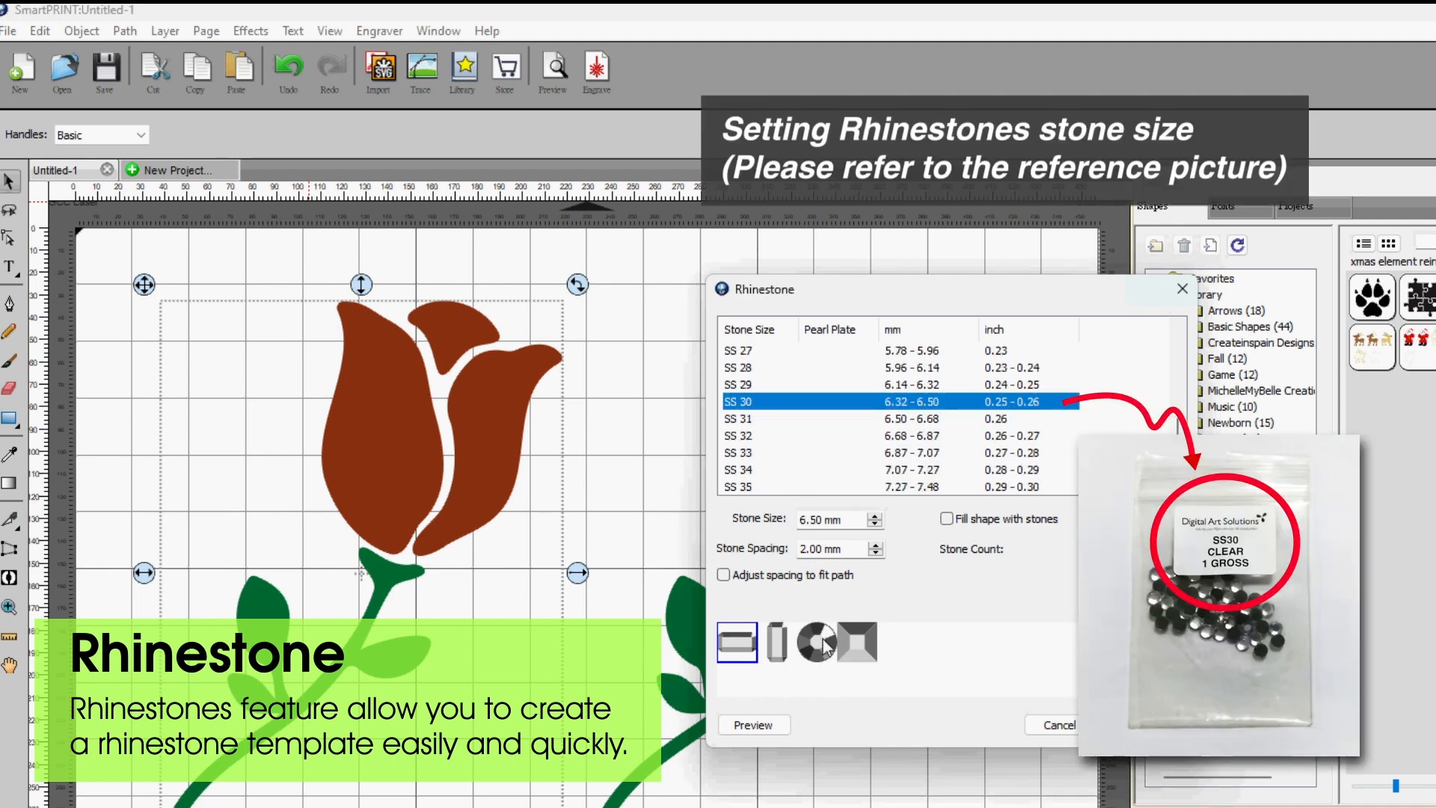
left_click(753, 724)
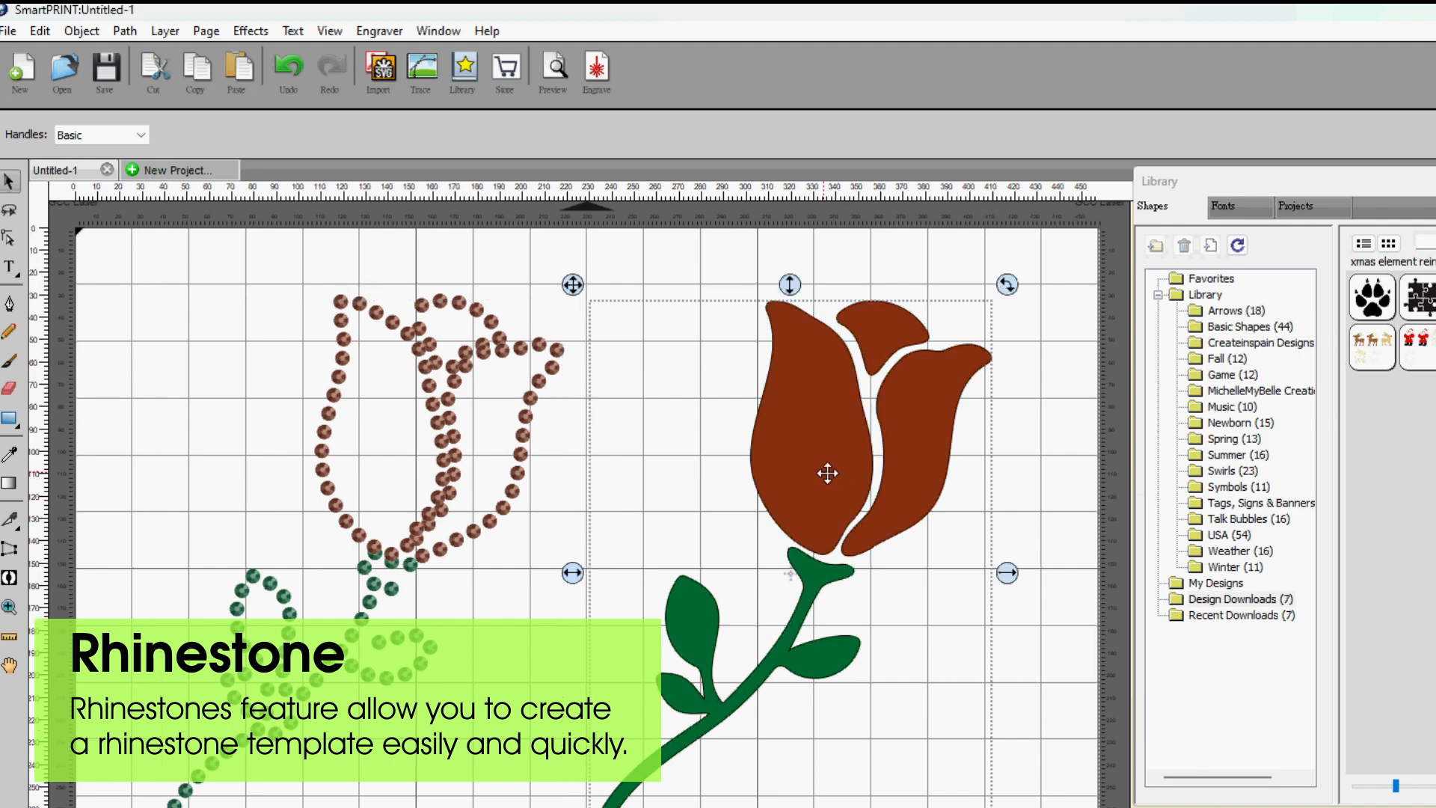
- Apply Rhinestones to the right rose at SS 30 with Fill shape with stones ticked
left_click(250, 30)
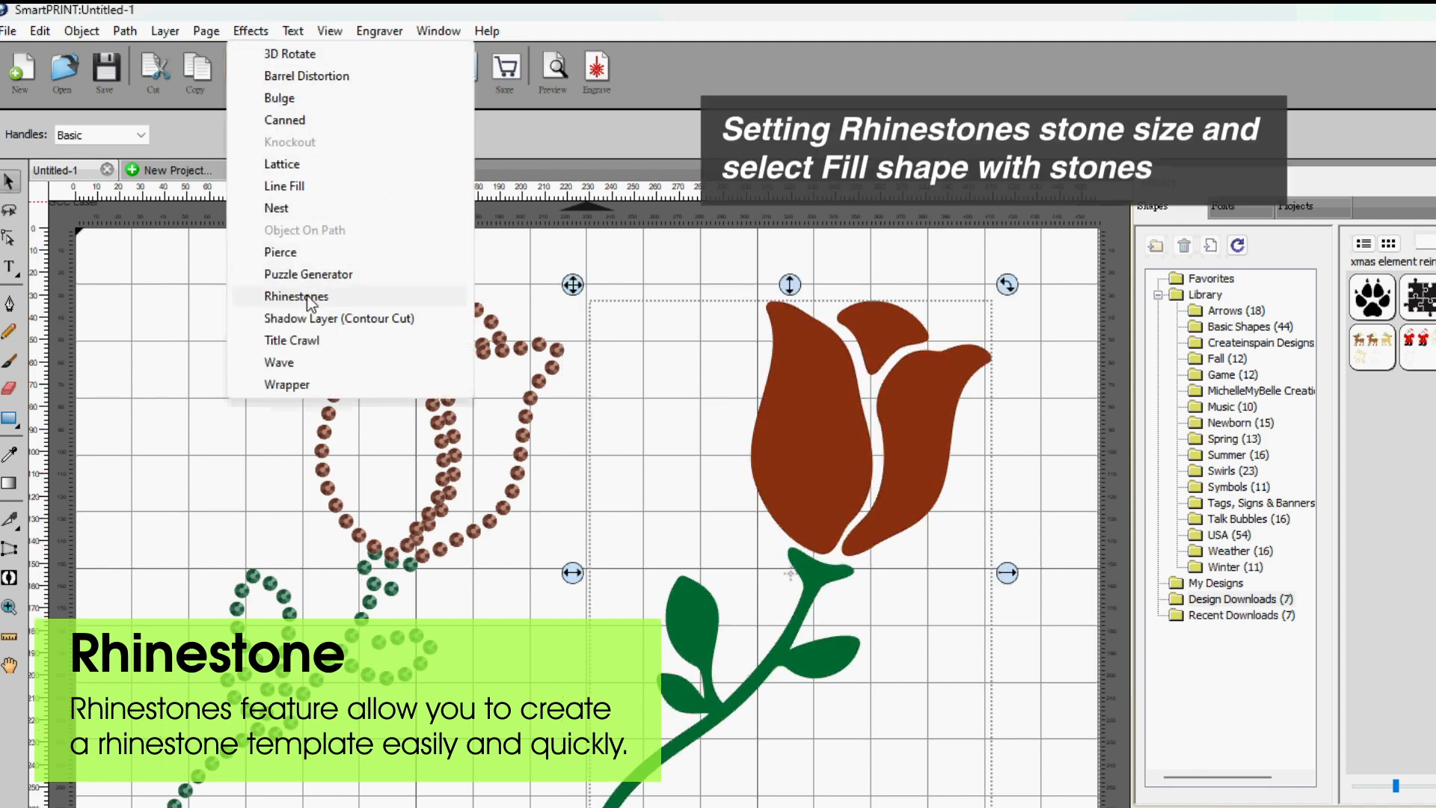
left_click(295, 296)
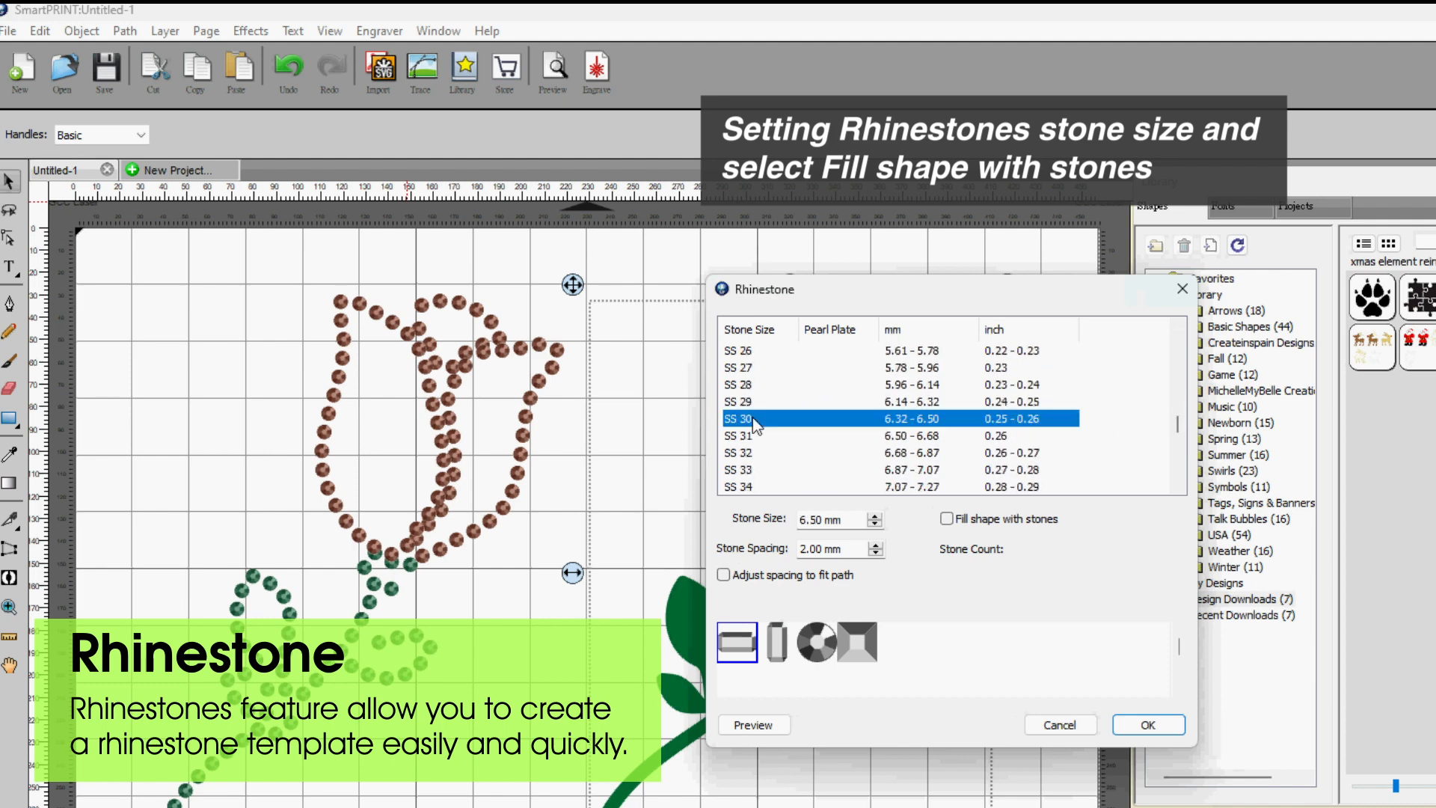
left_click(933, 519)
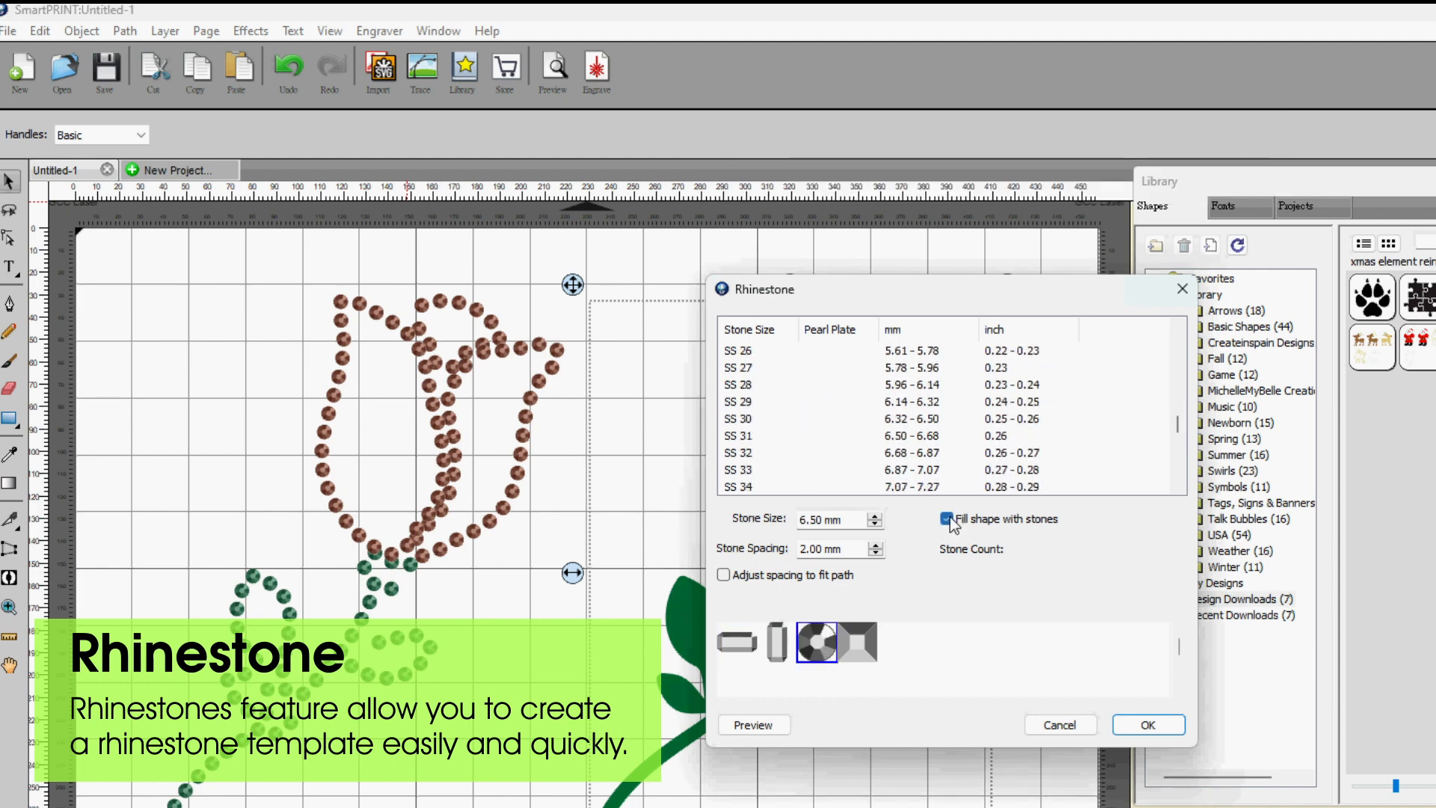
left_click(1147, 724)
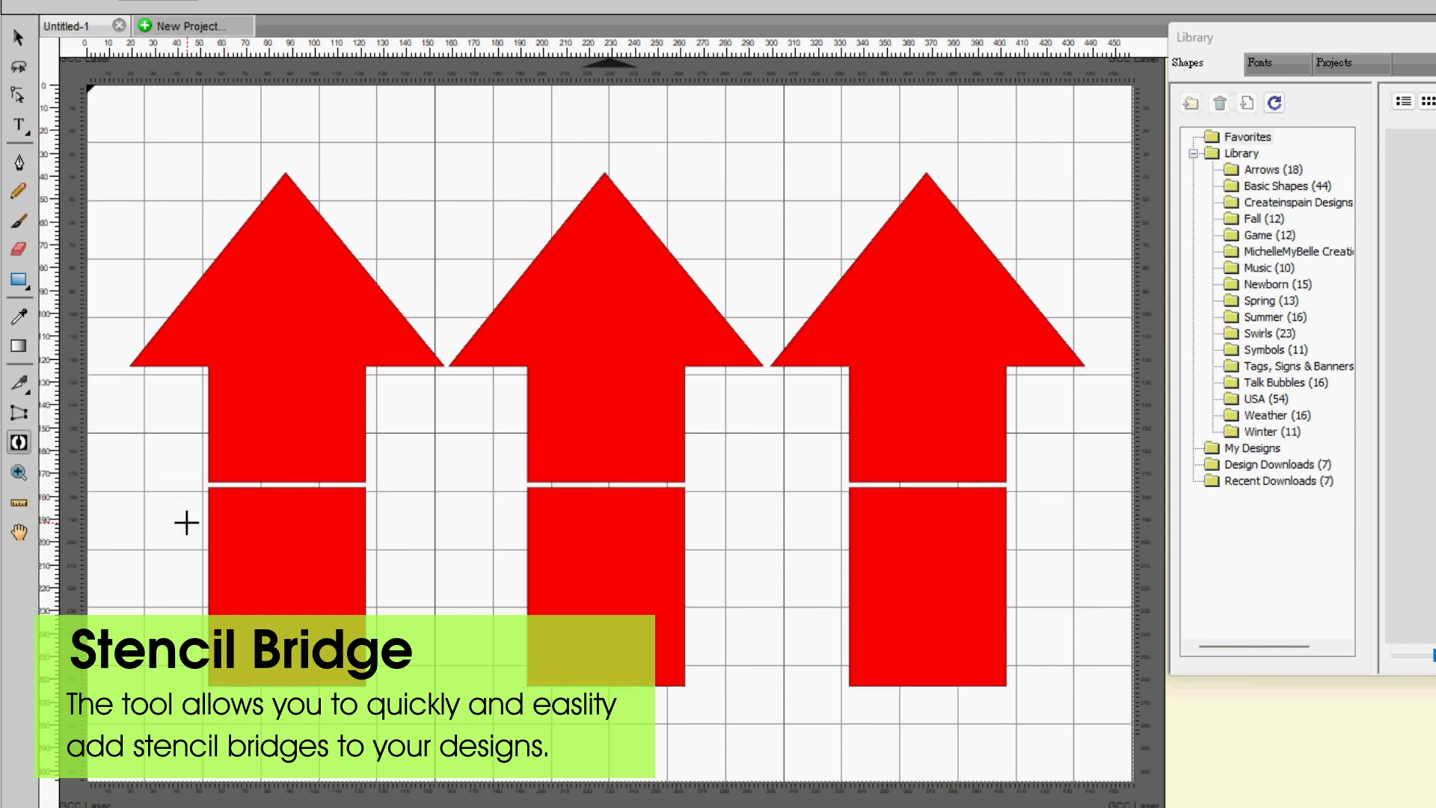
- Drag the Stencil Bridge tool horizontally across the shafts of the three red arrows
left_click_drag(182, 524, 1035, 538)
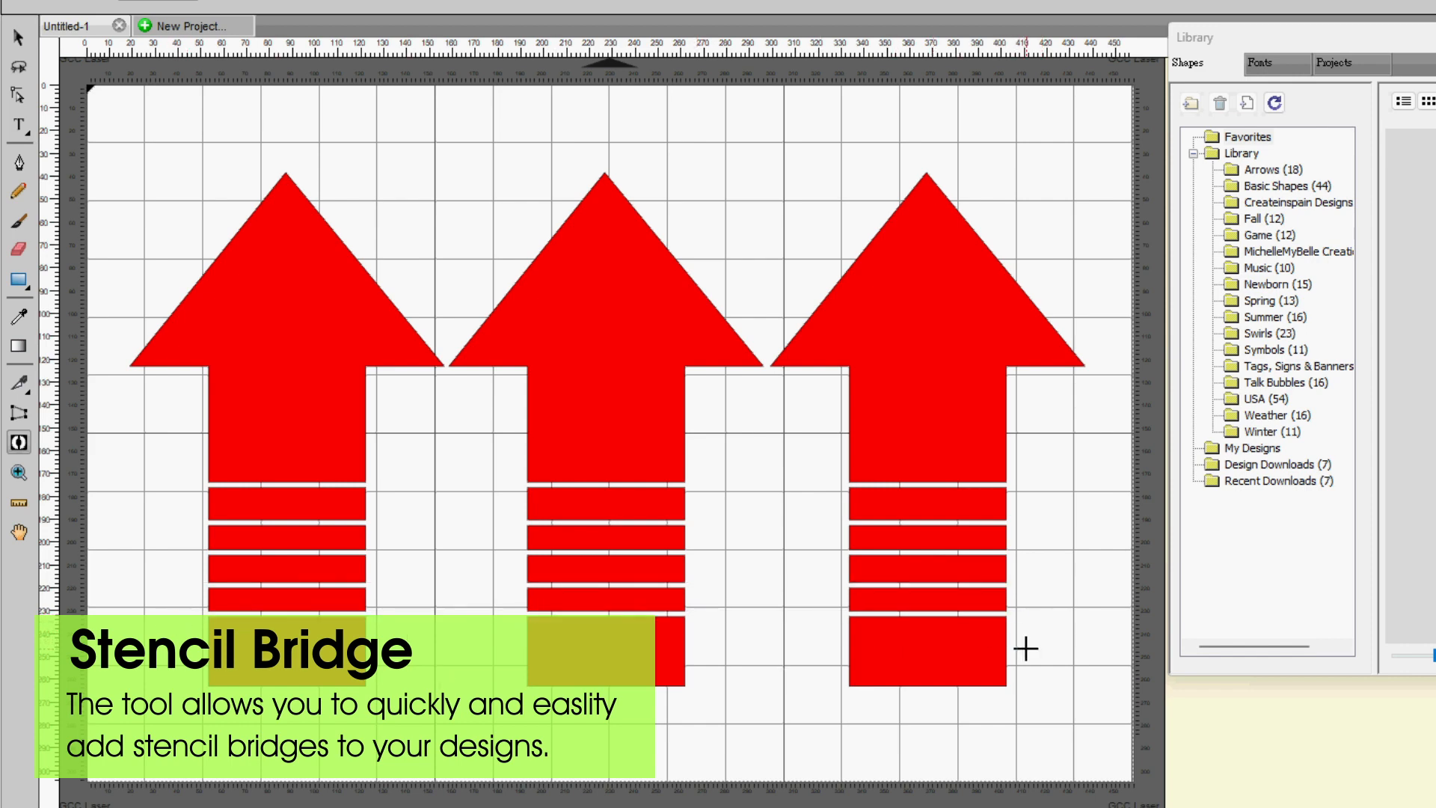
- Load the party owls JPG into Trace Image and preview its initial trace
left_click(320, 55)
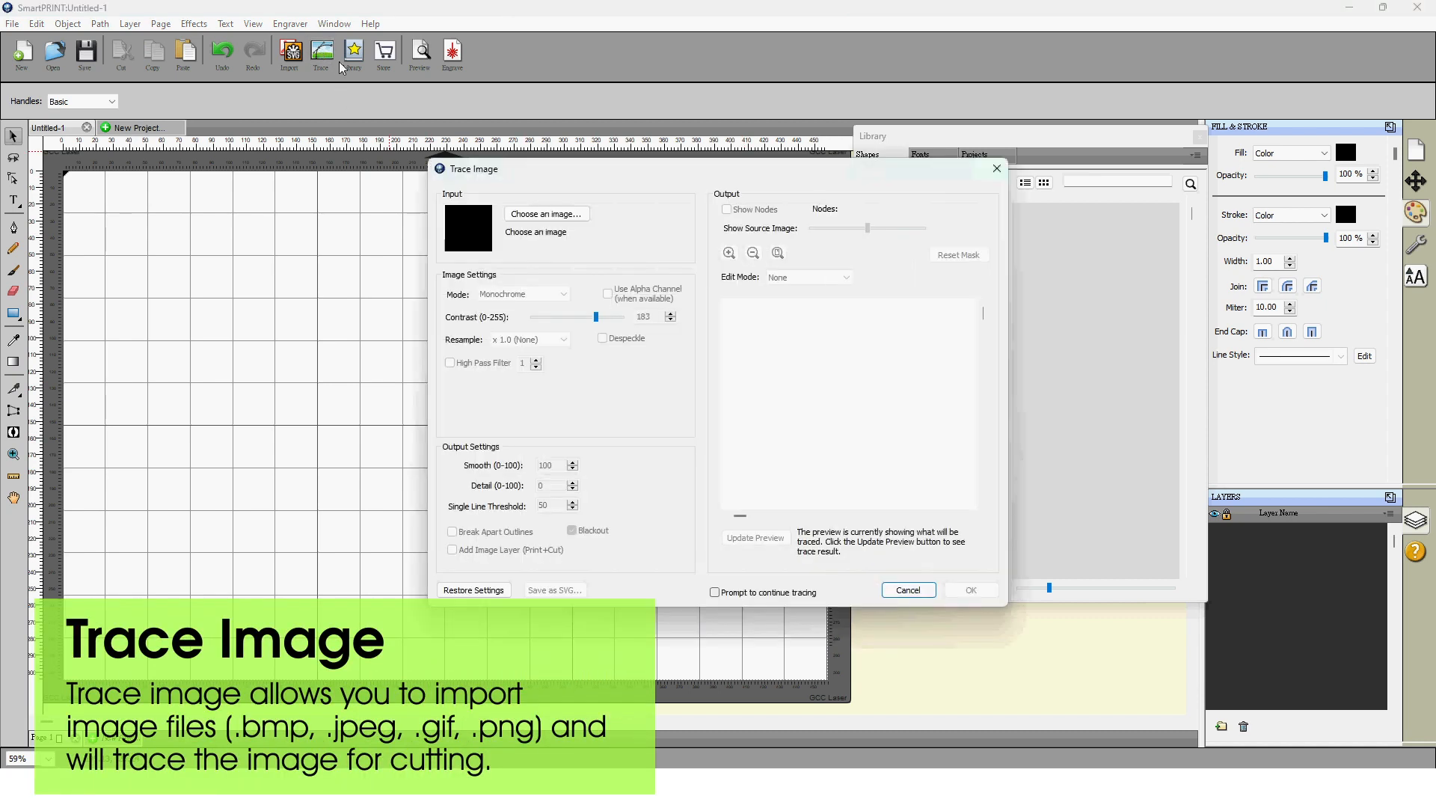
left_click(545, 214)
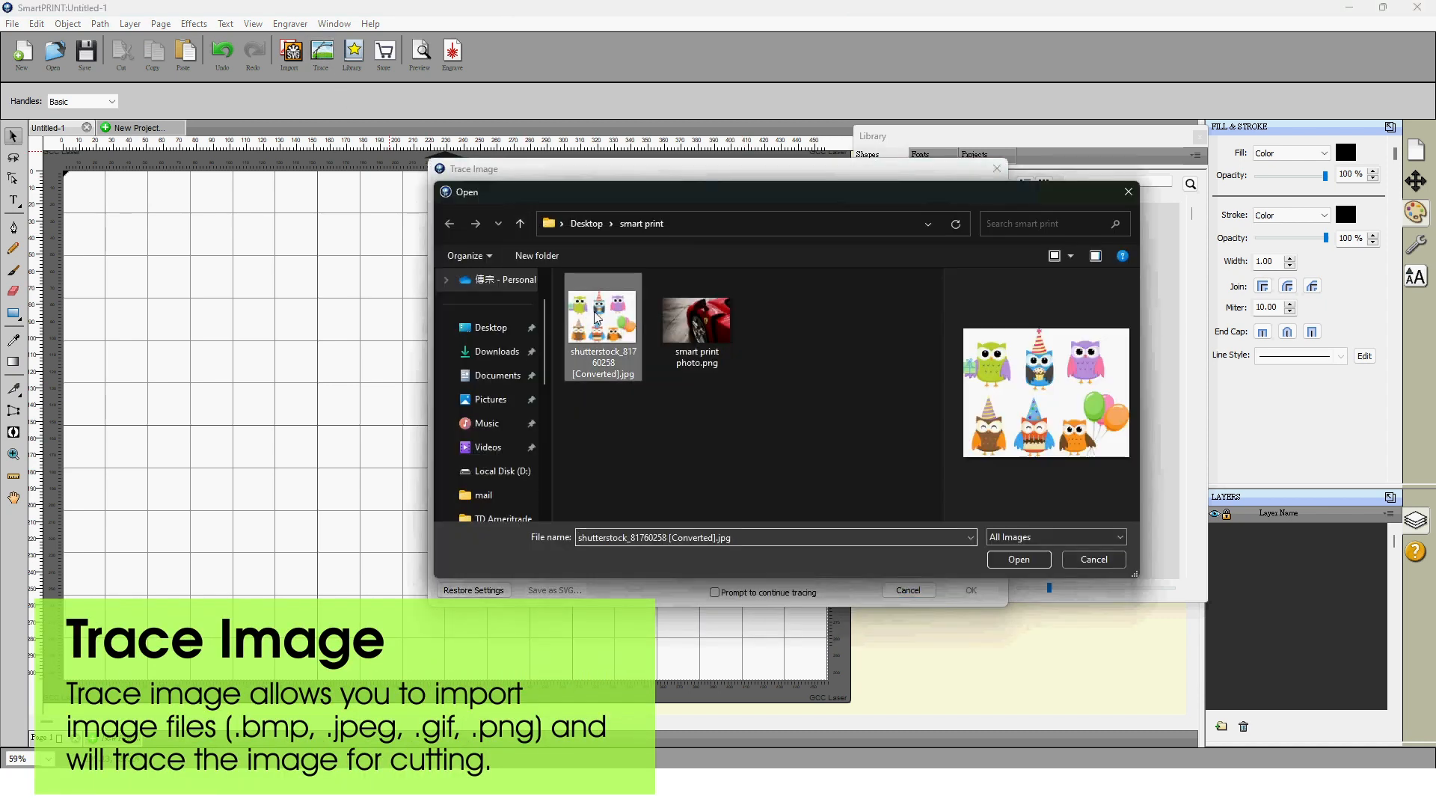
left_click(1017, 558)
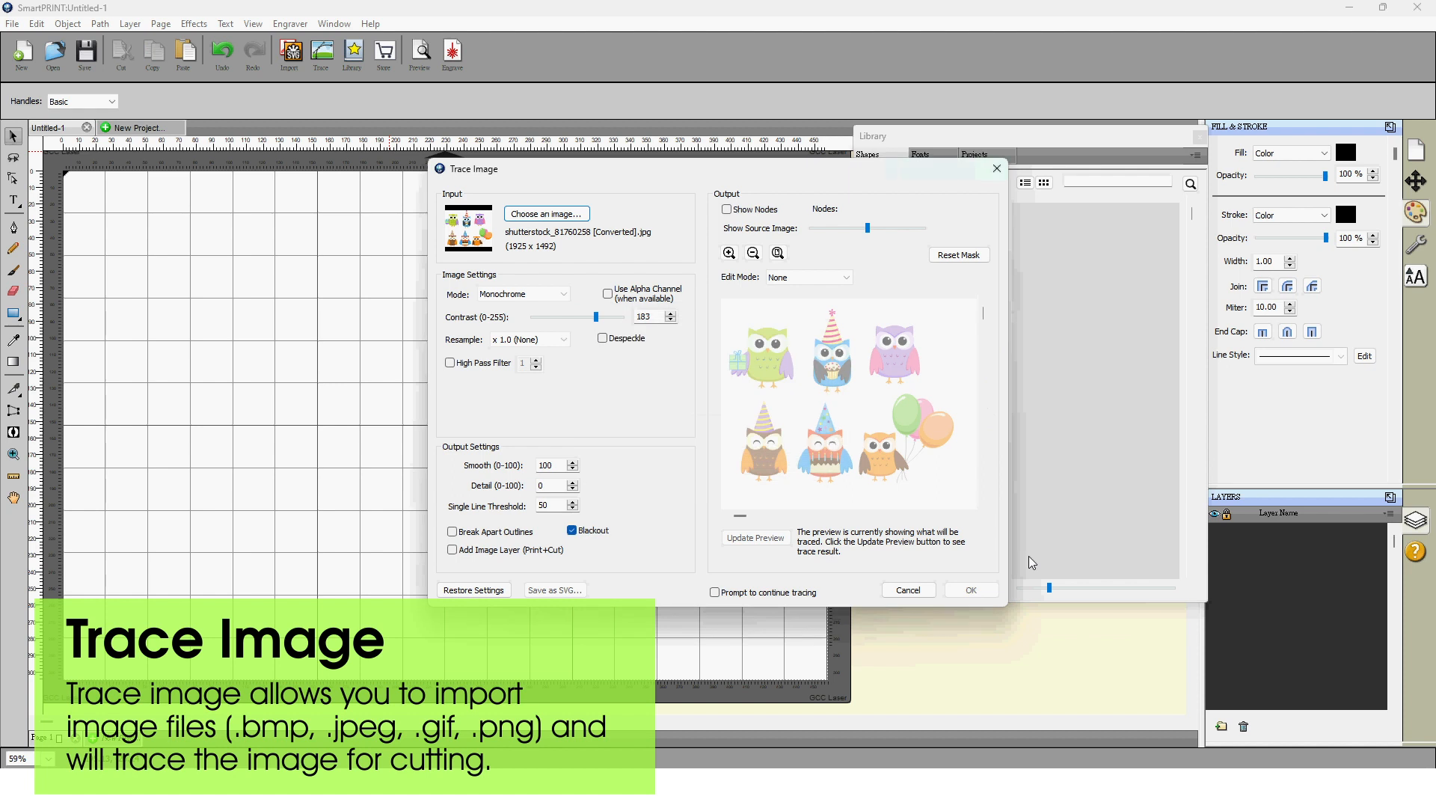
left_click(754, 537)
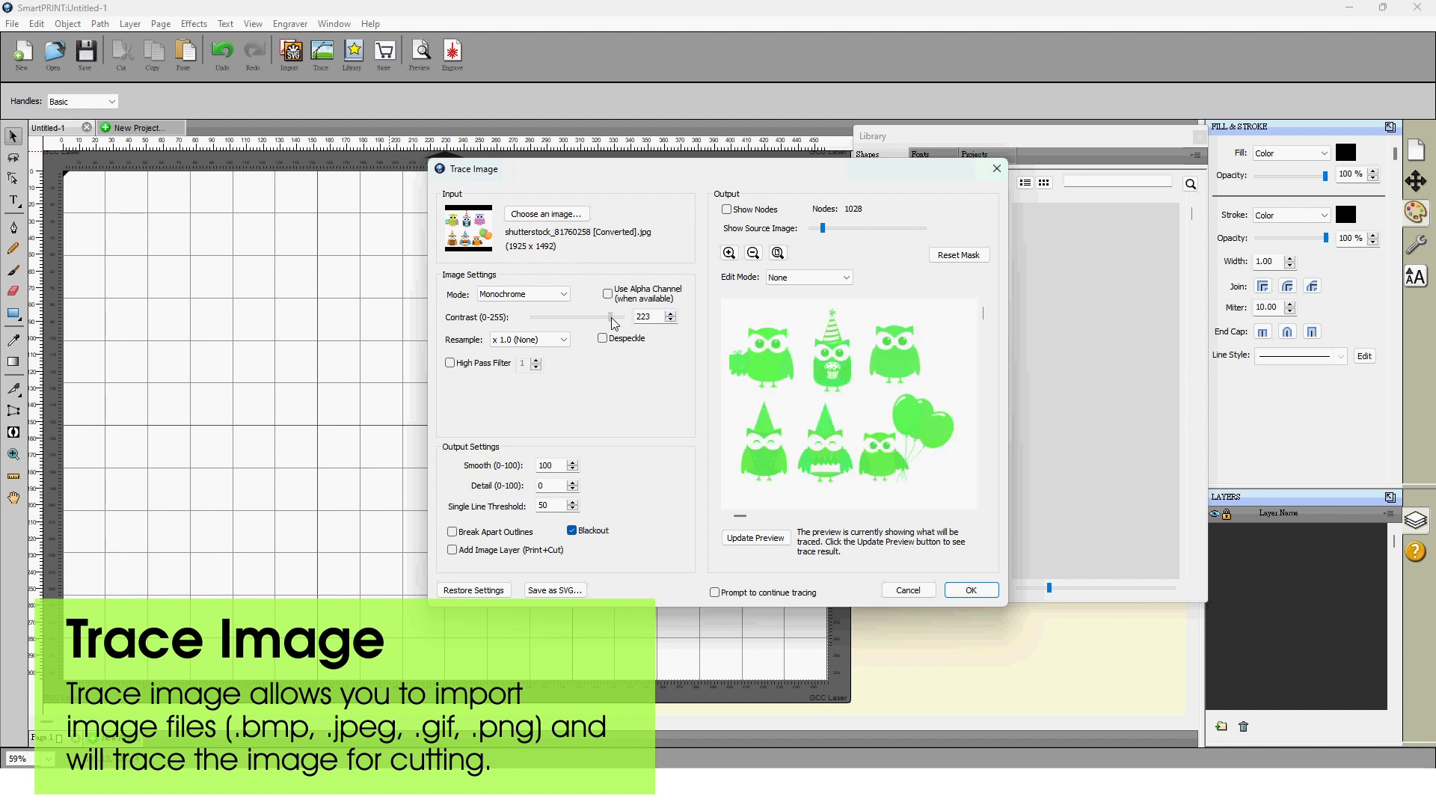
- Trace at contrast 234 with Add Image Layer ticked and place the result on the page
left_click(670, 313)
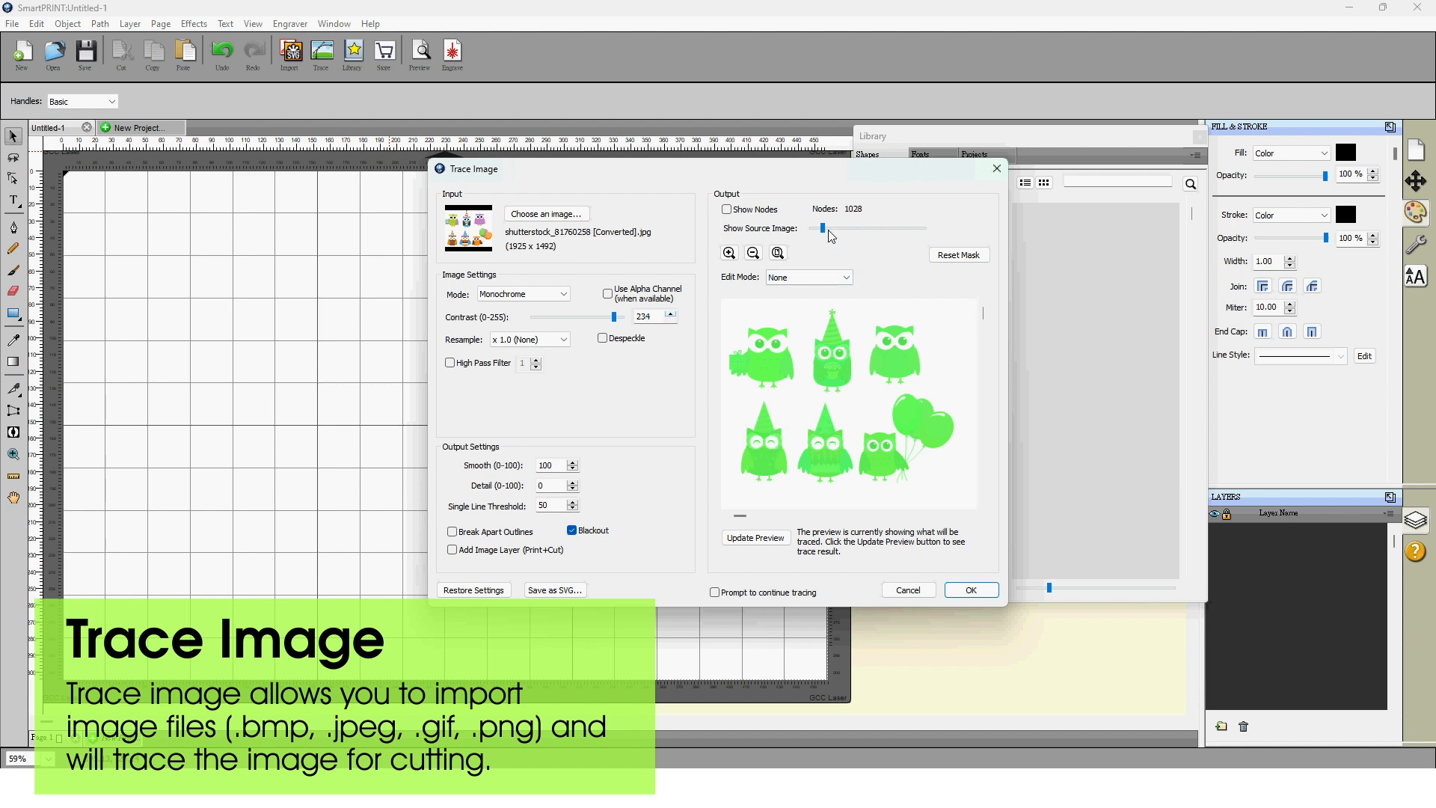
left_click(754, 537)
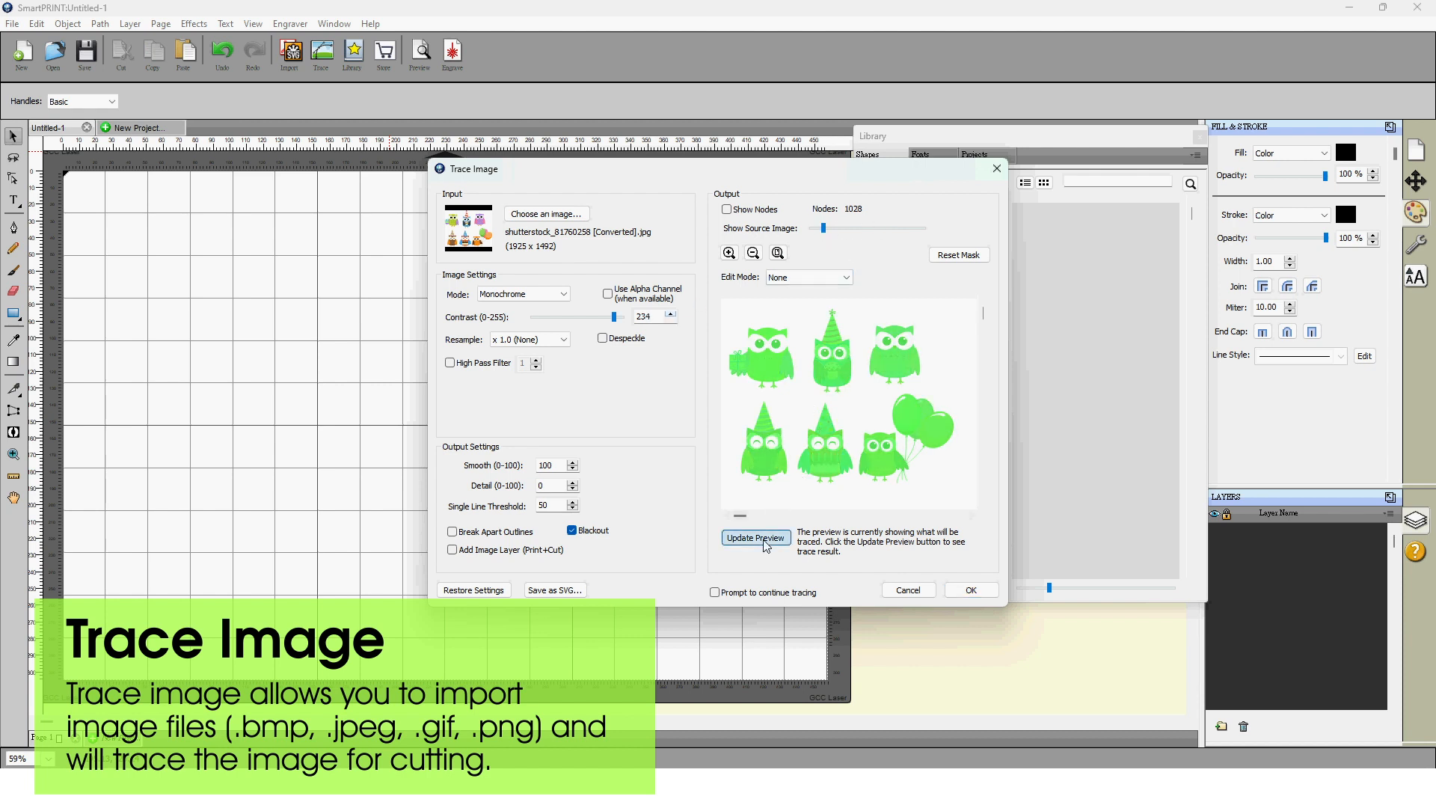
left_click(754, 536)
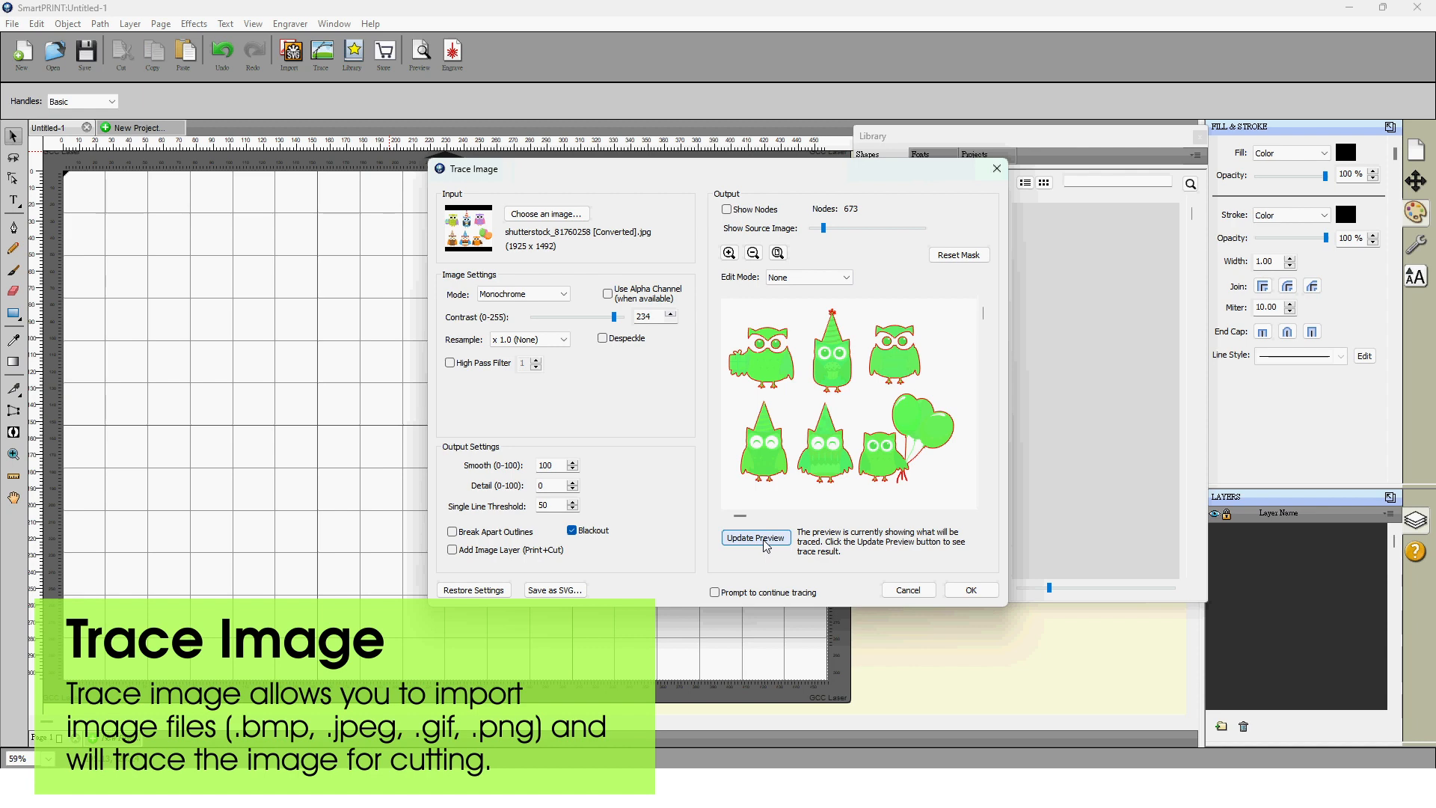
left_click(452, 549)
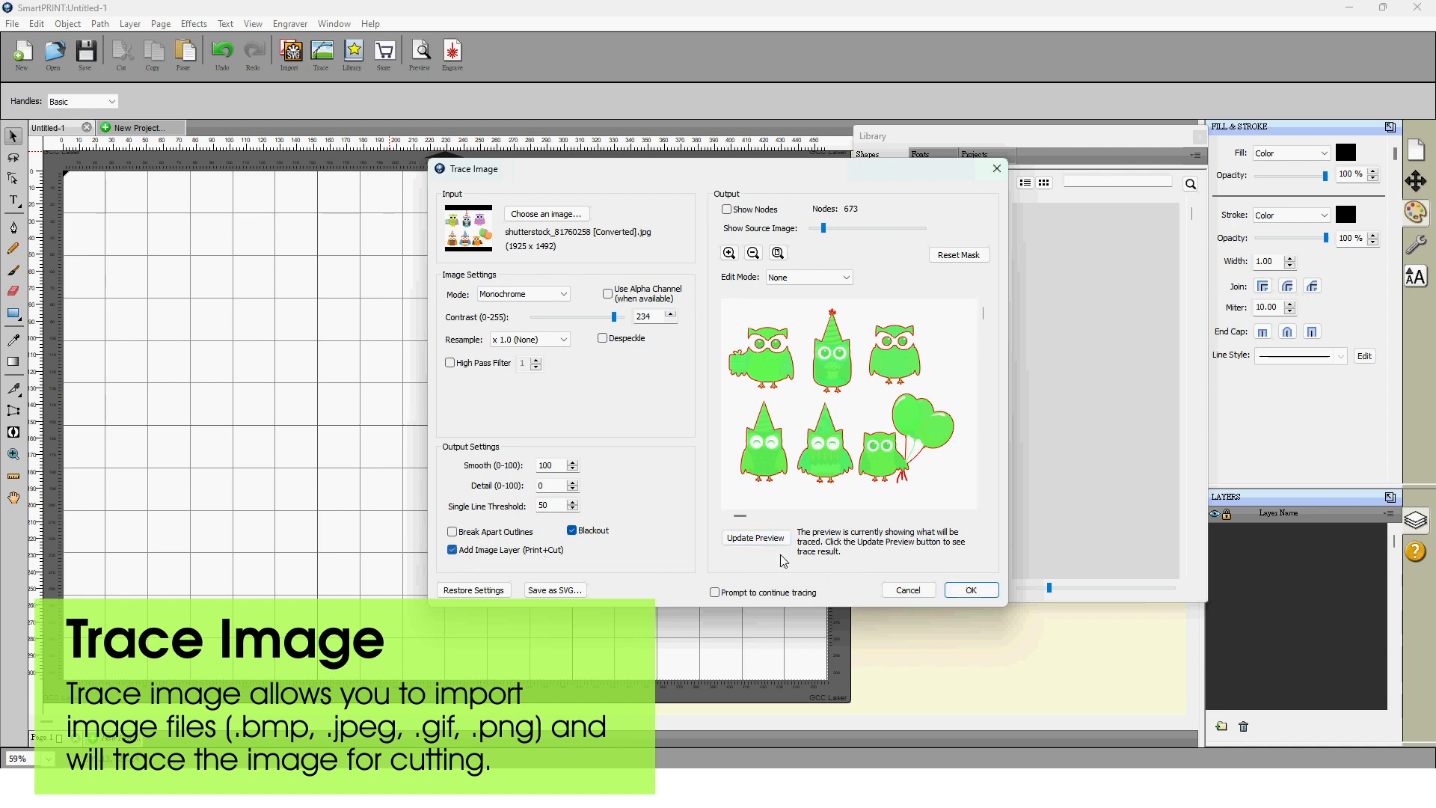
left_click(970, 589)
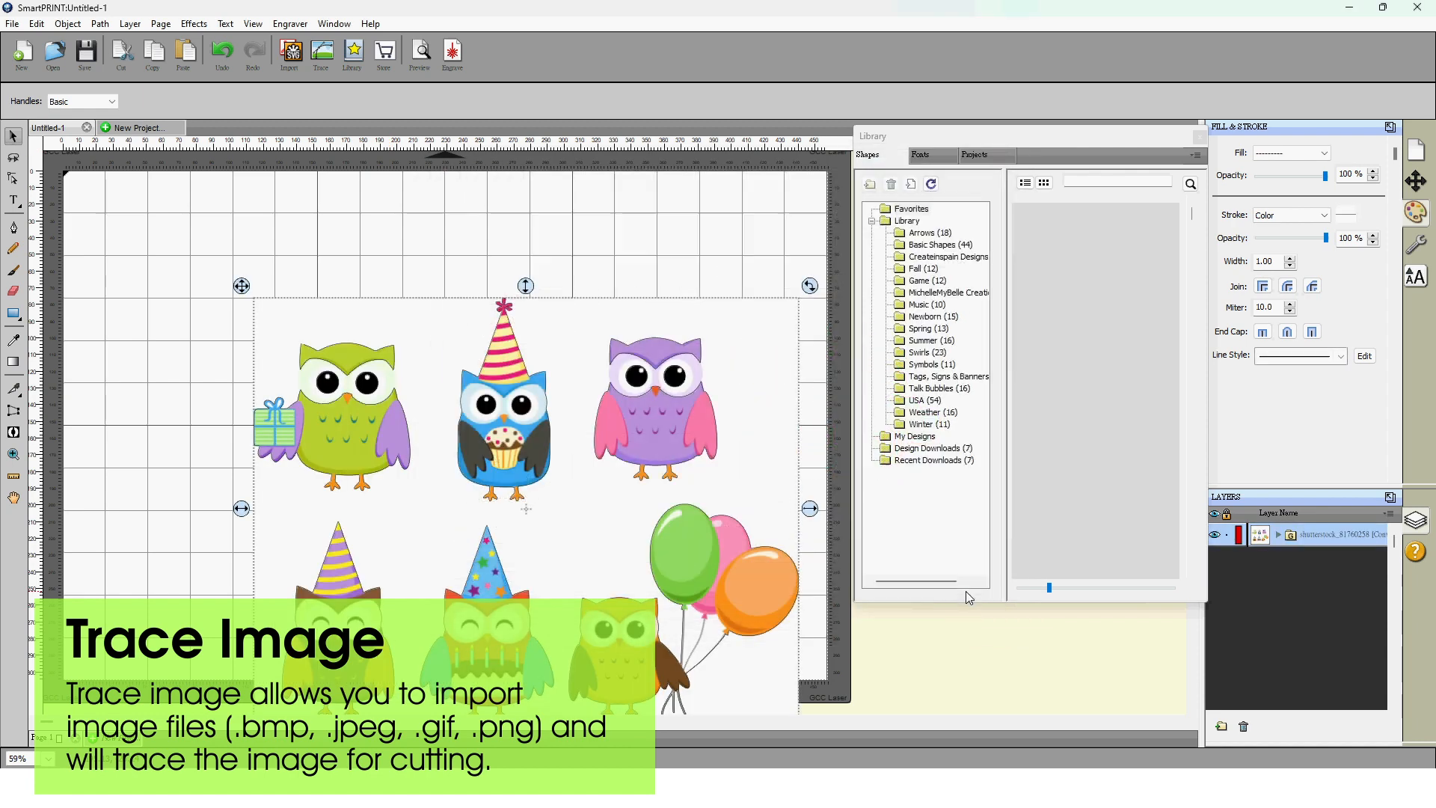